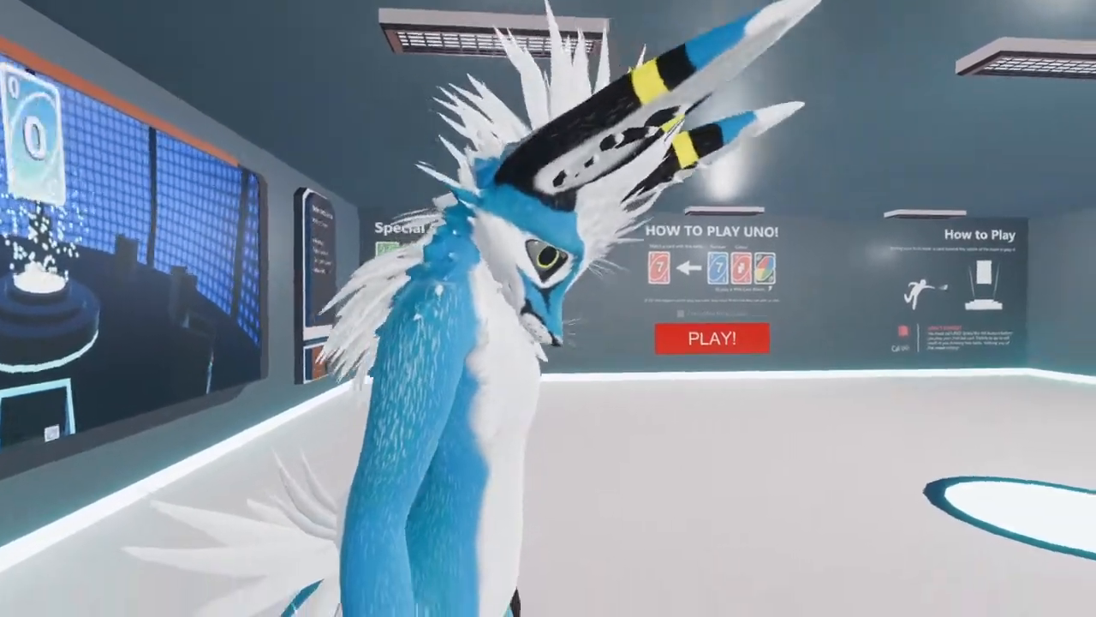
pyautogui.click(720, 340)
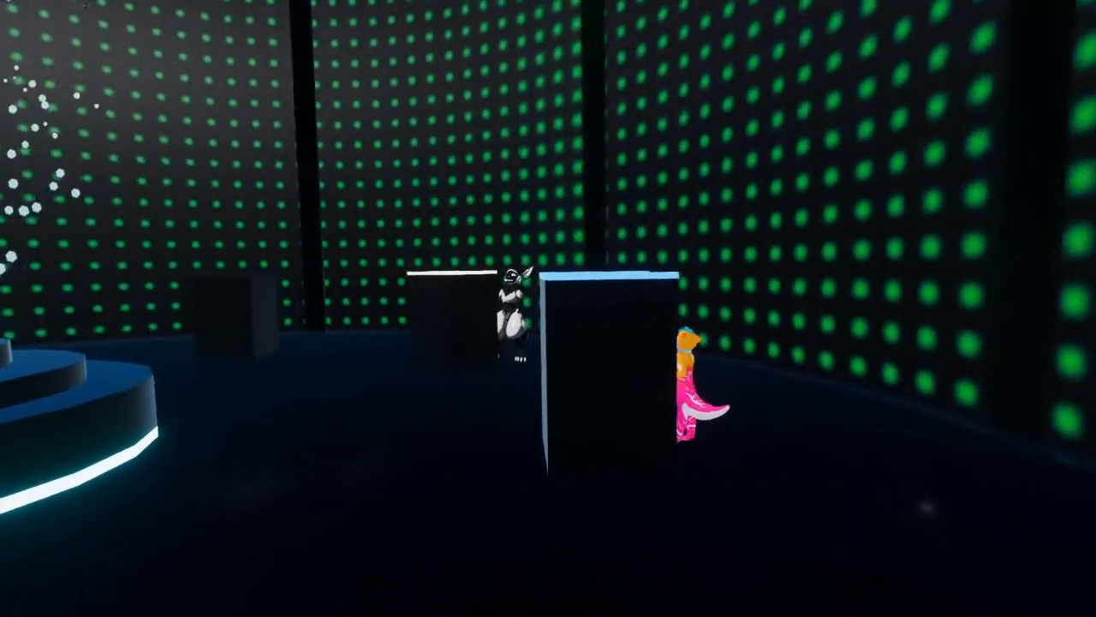
pyautogui.moveTo(548, 309)
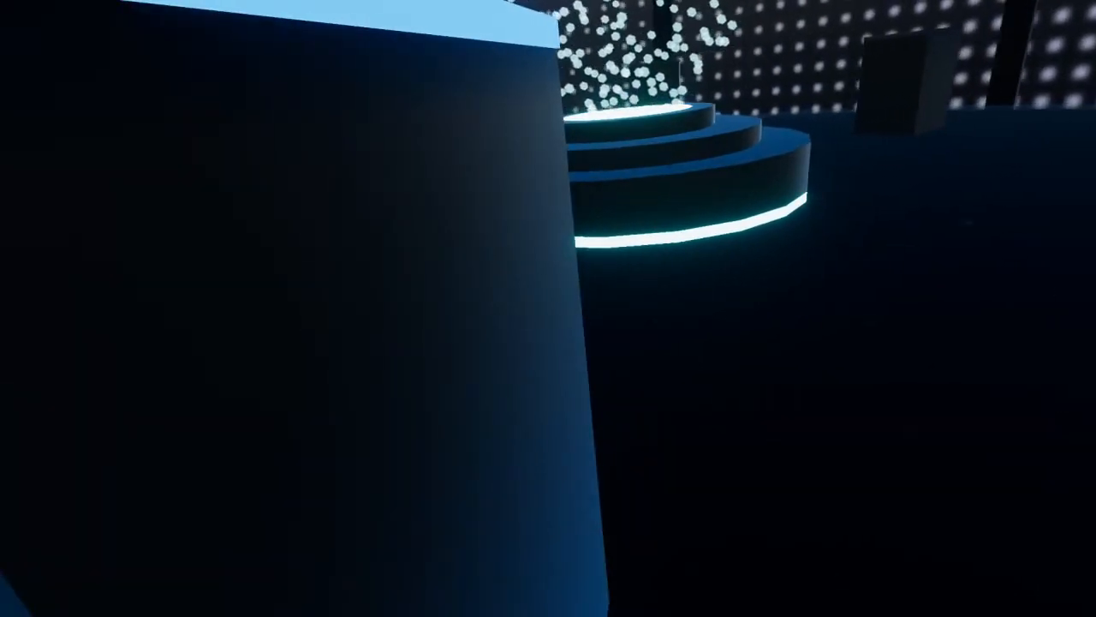
pyautogui.moveTo(548, 309)
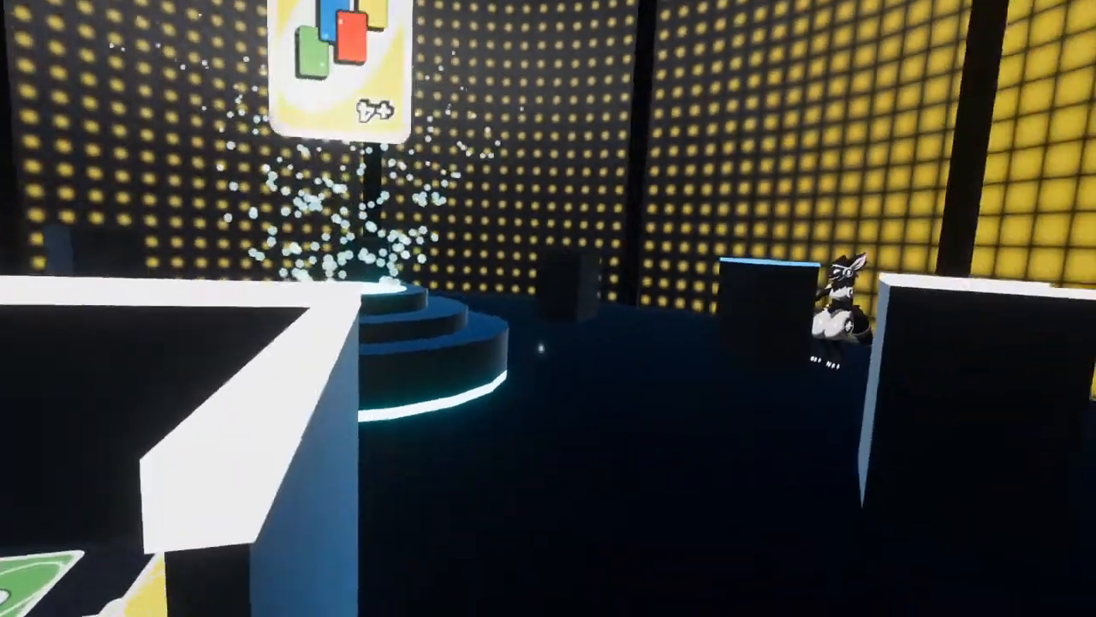